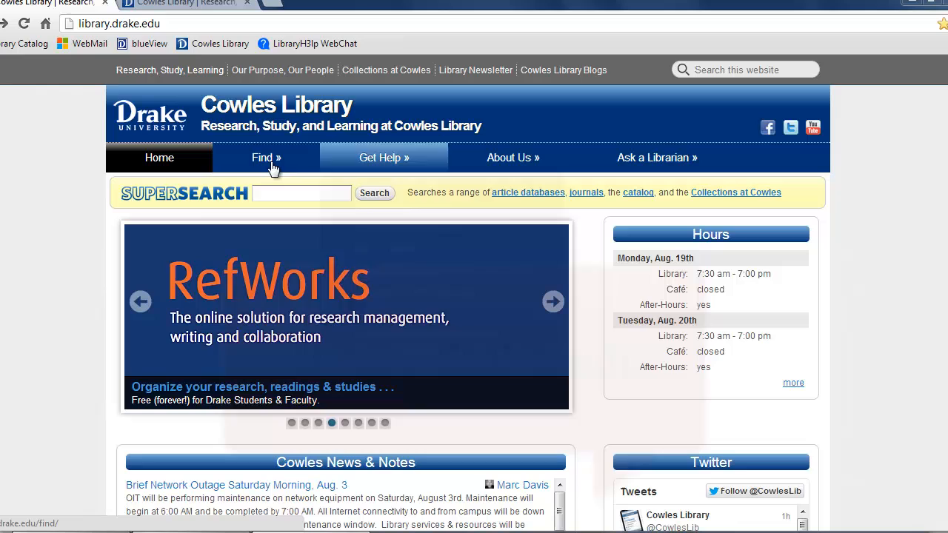
From Find > Article Databases, list the S databases and scroll to Springer eBook 2013 Collection
click(262, 157)
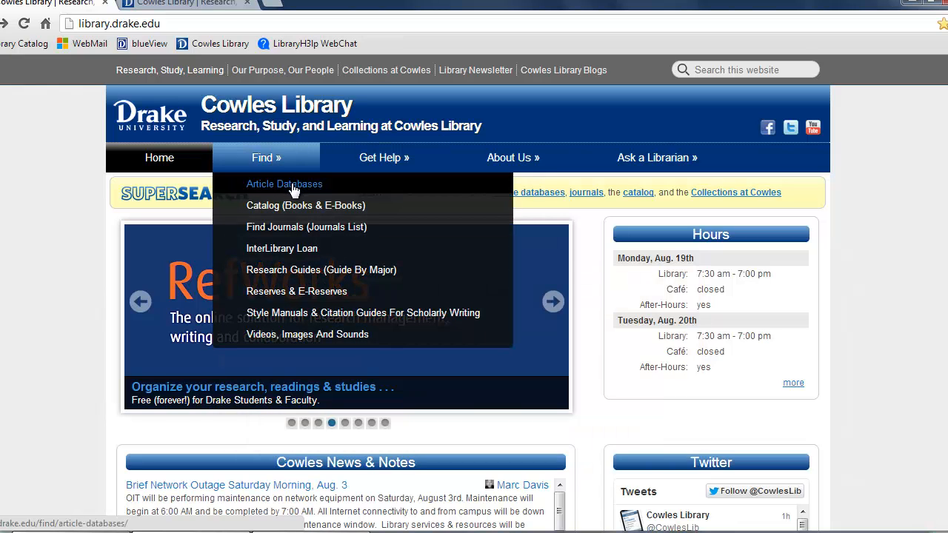
click(284, 184)
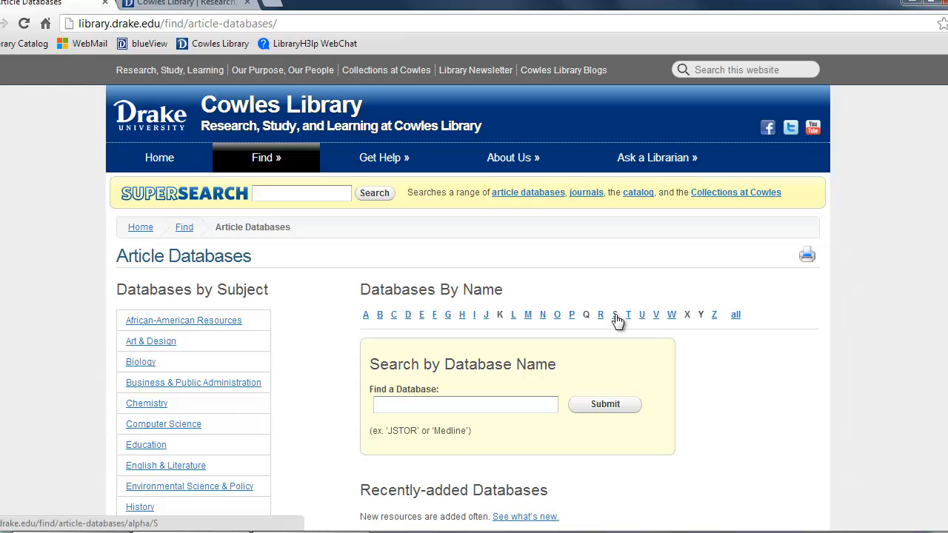
click(614, 314)
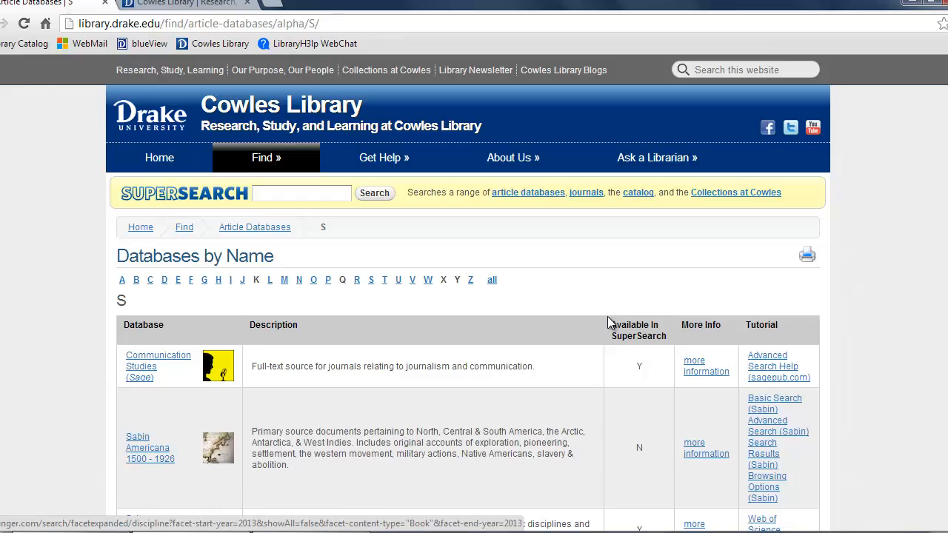
scroll(down, 3)
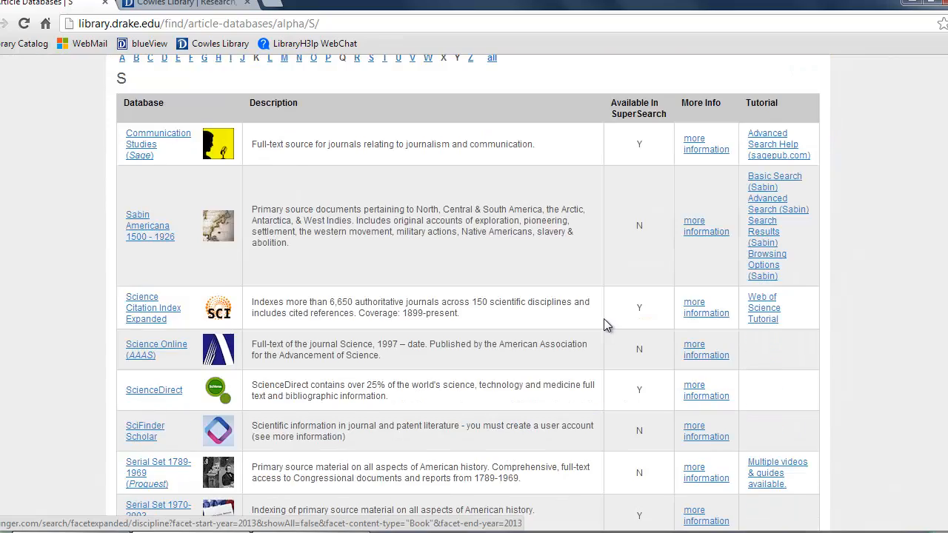
scroll(down, 3)
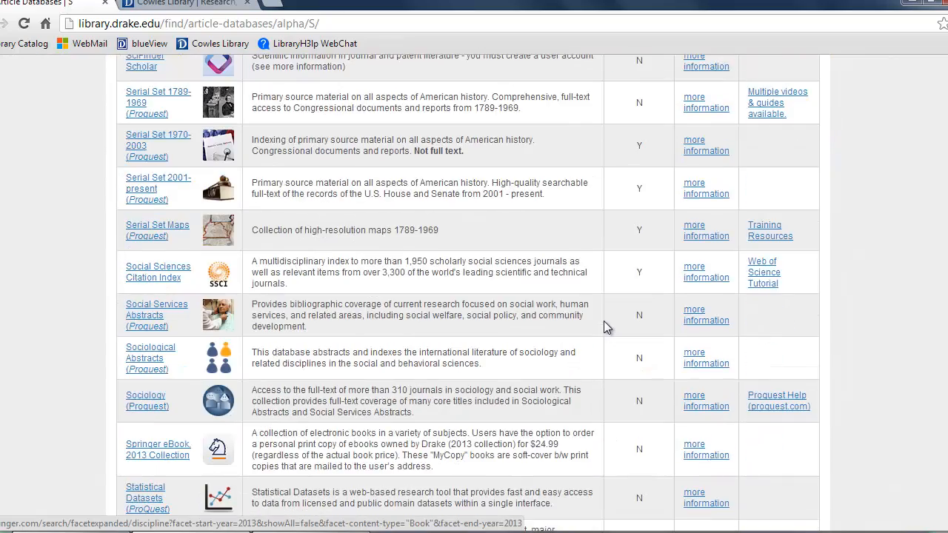
scroll(down, 3)
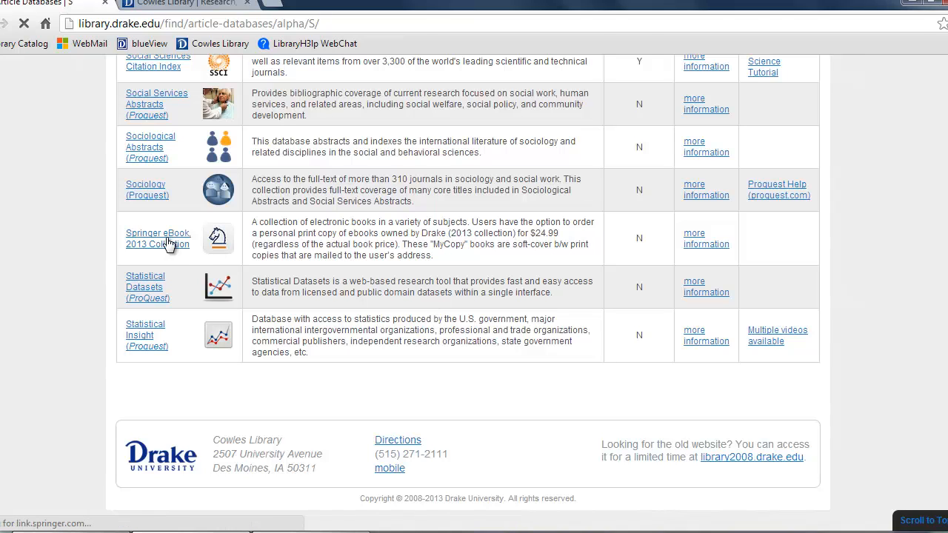
Open the Springer eBook 2013 Collection and browse its 4,866 book results
click(158, 232)
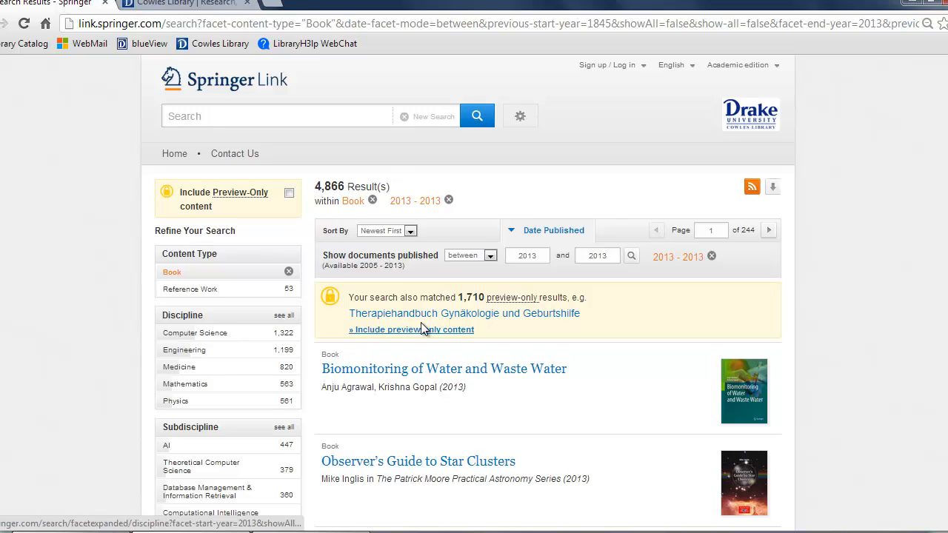
scroll(down, 3)
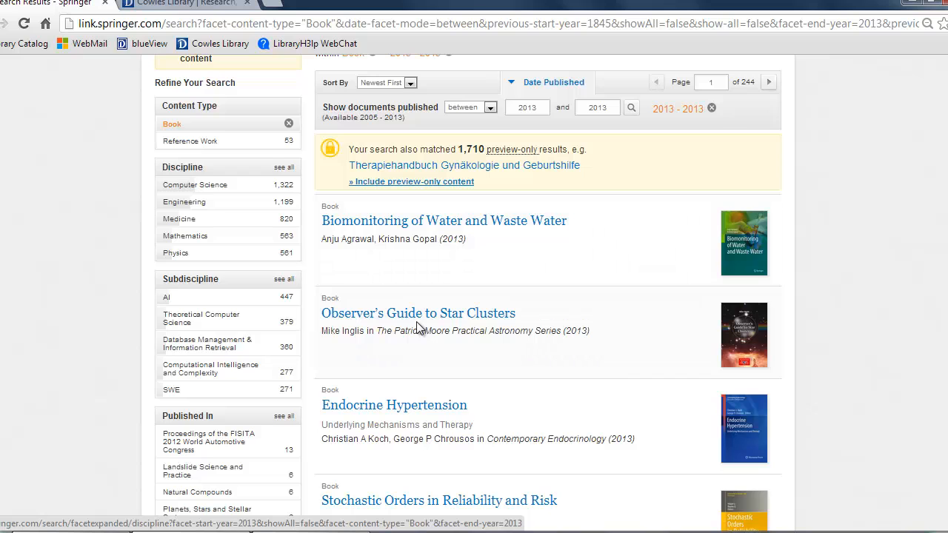
scroll(down, 3)
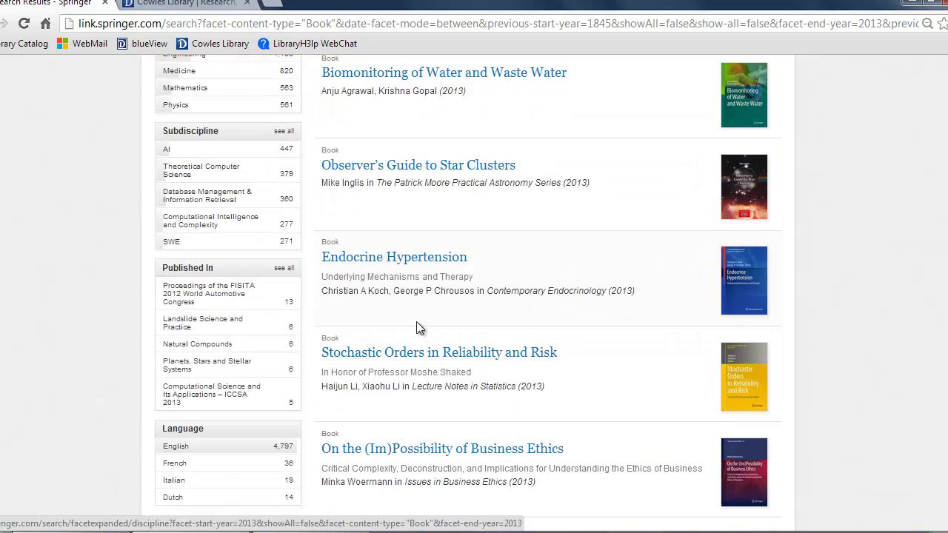
scroll(down, 3)
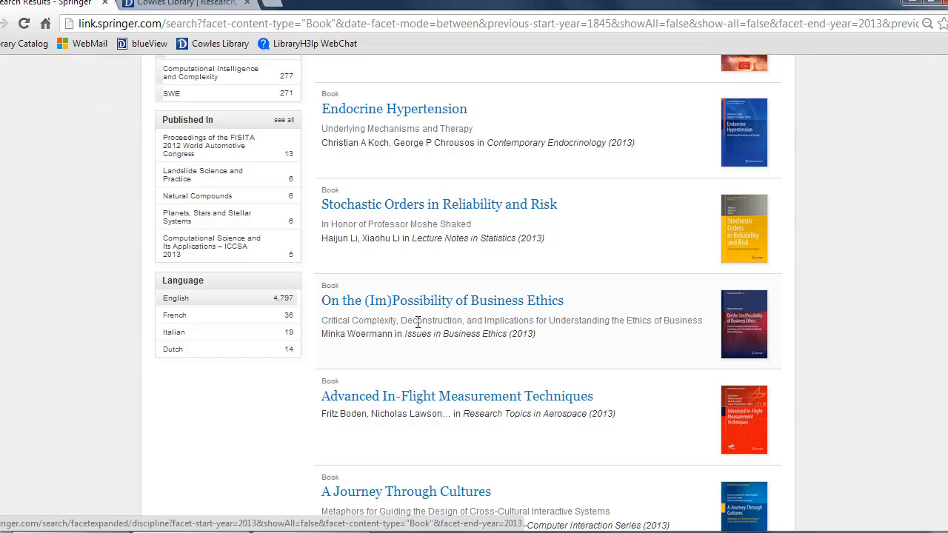
scroll(down, 3)
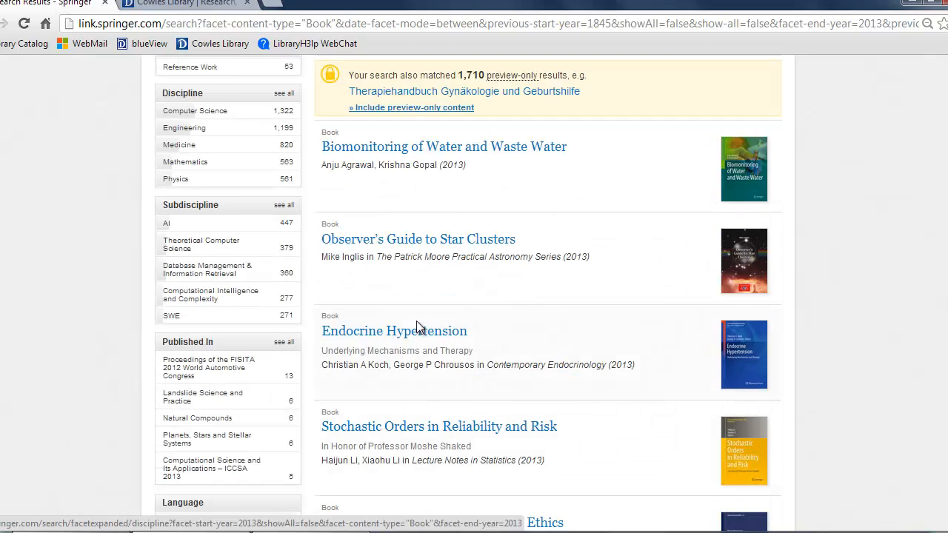
scroll(up, 3)
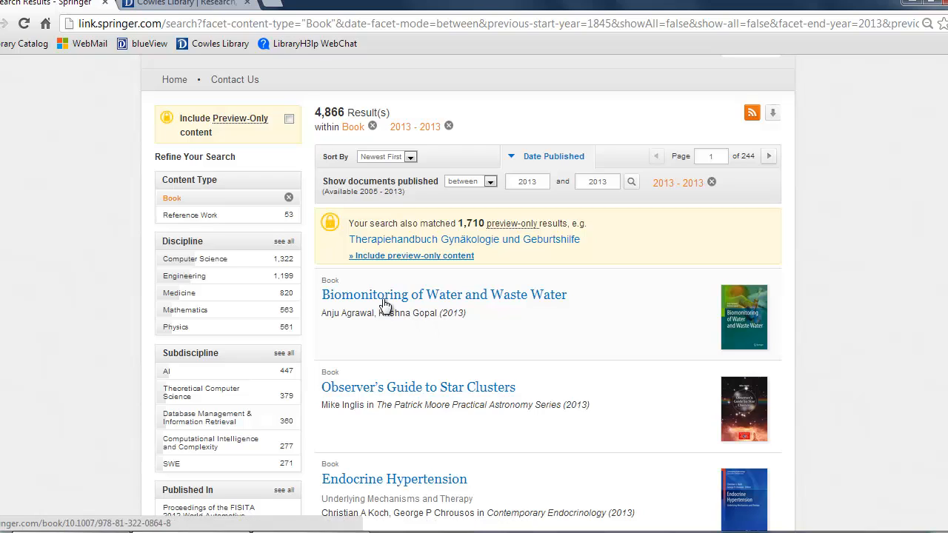
mouse_move(284, 244)
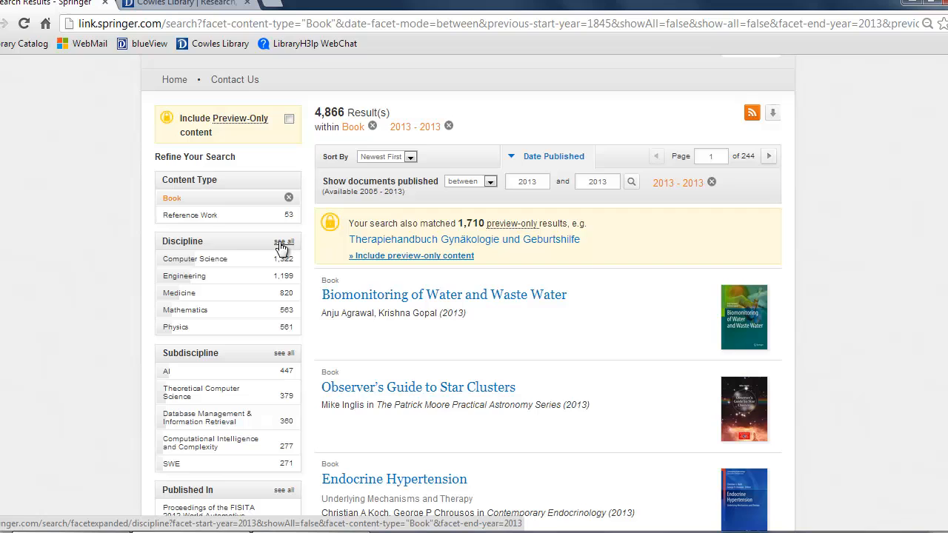
Refine the 2013 book results by the Life Sciences discipline, leaving 455 books
click(283, 241)
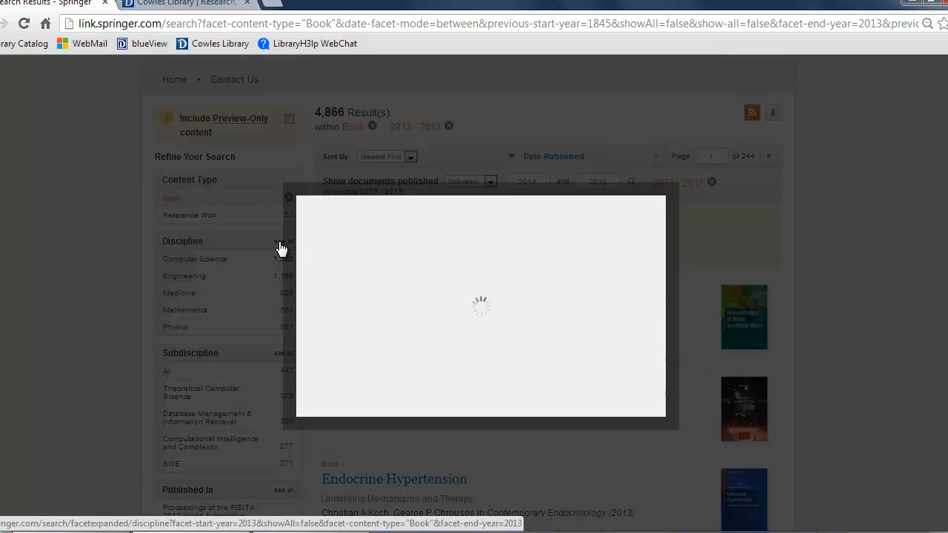
click(284, 240)
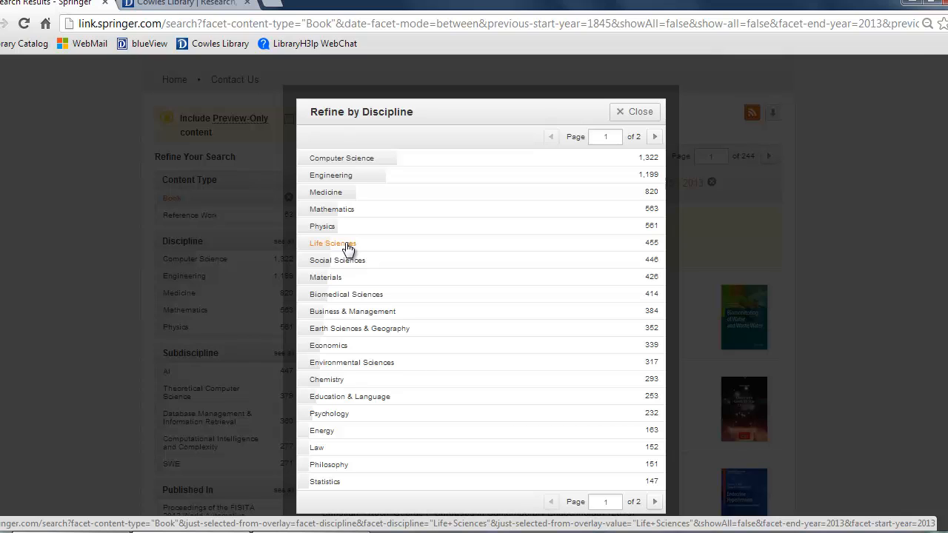
click(330, 243)
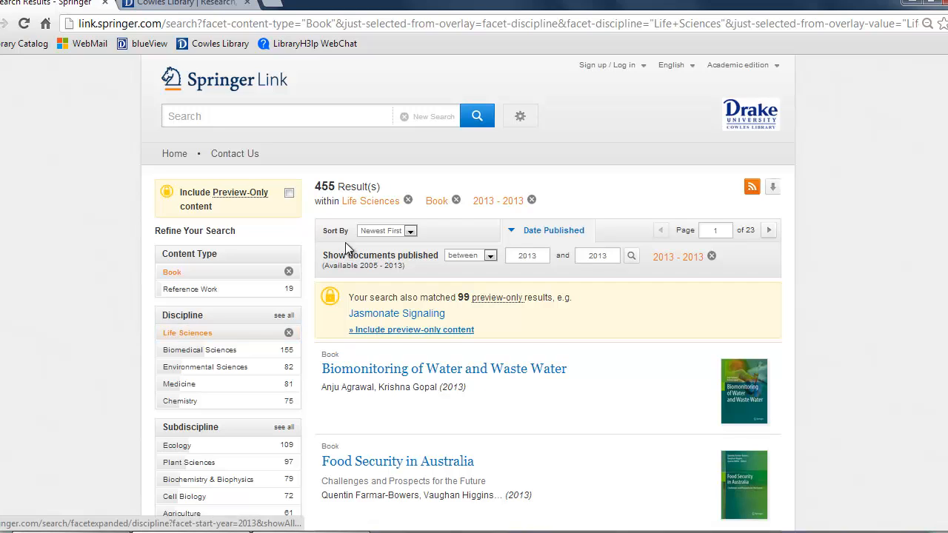
mouse_move(360, 205)
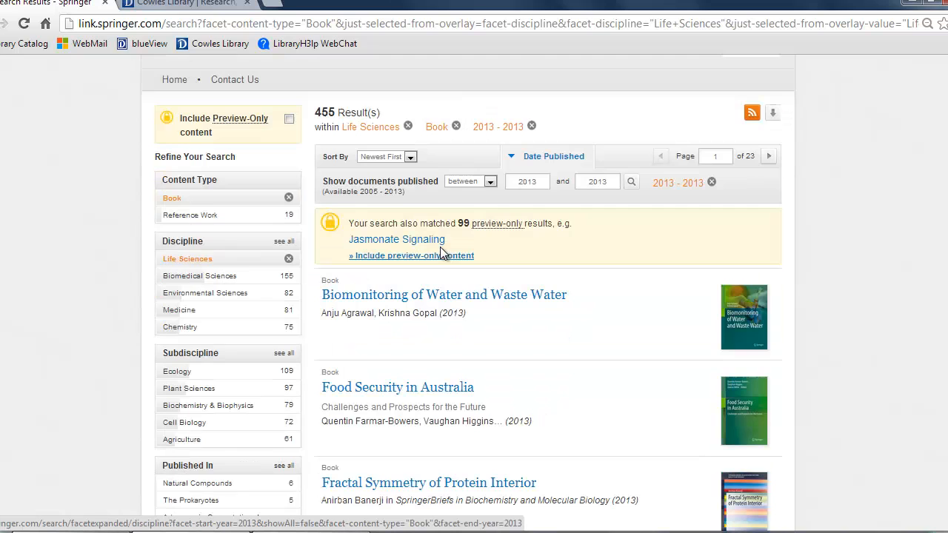
Scroll the results and open the book Biotechnology of Neglected and Underutilized Crops
scroll(down, 3)
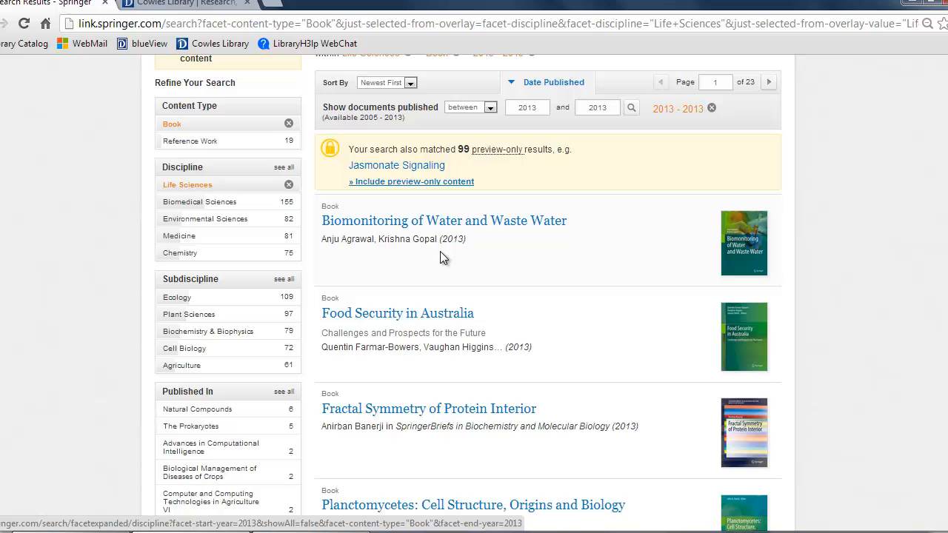
scroll(down, 3)
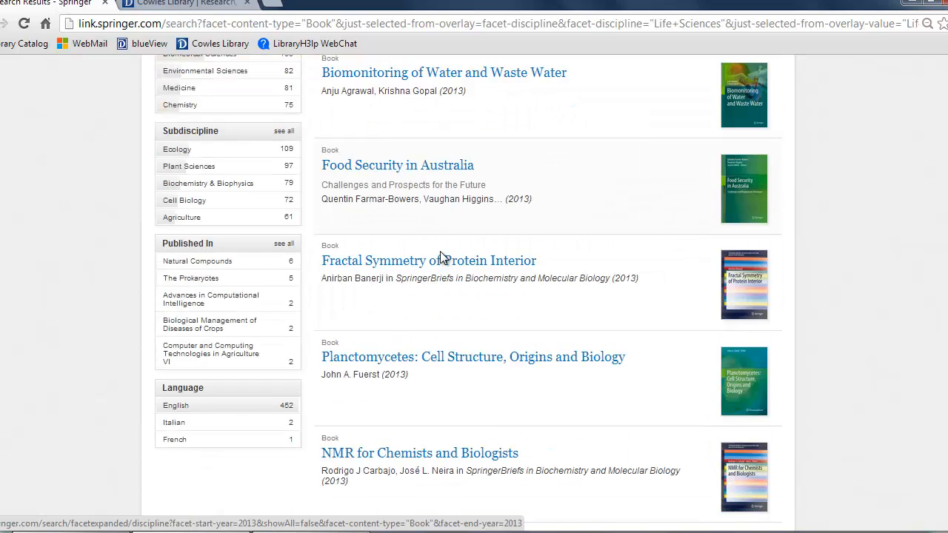
scroll(down, 3)
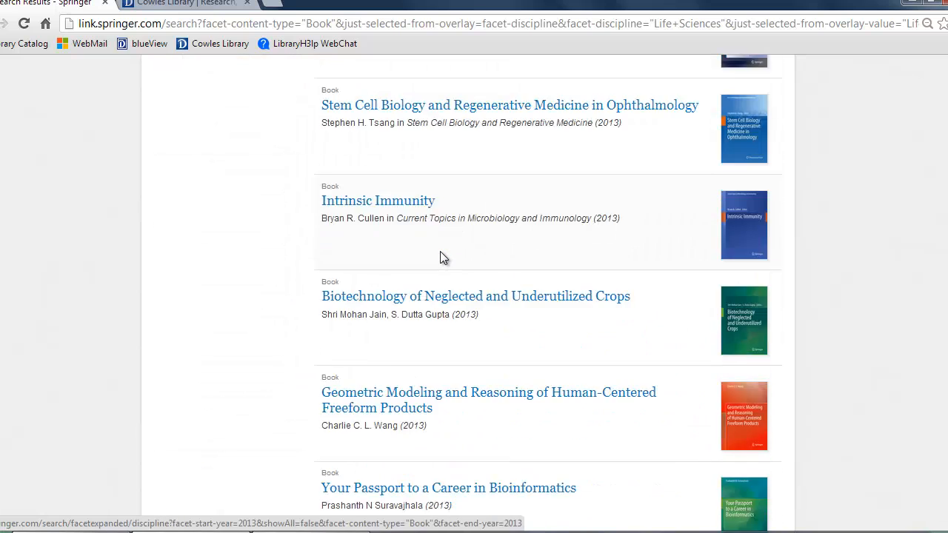
scroll(down, 3)
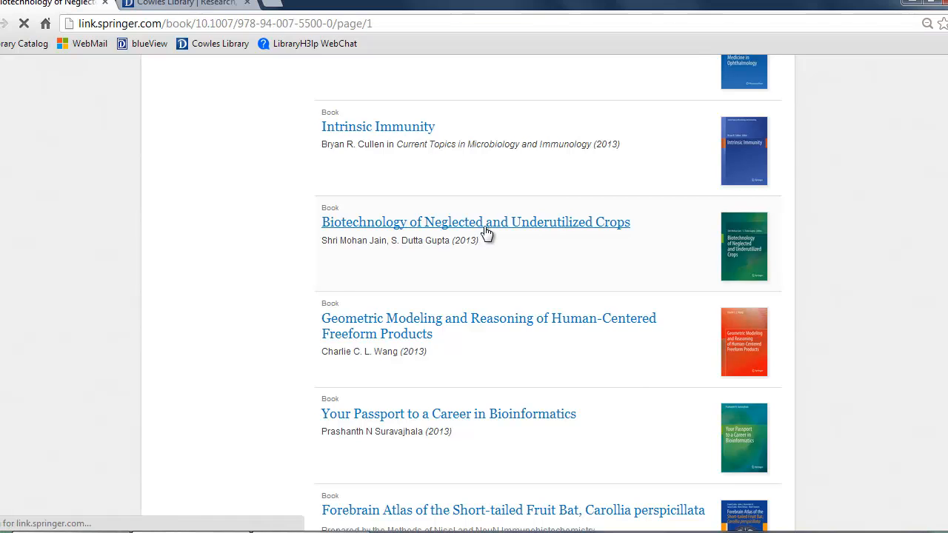
click(475, 223)
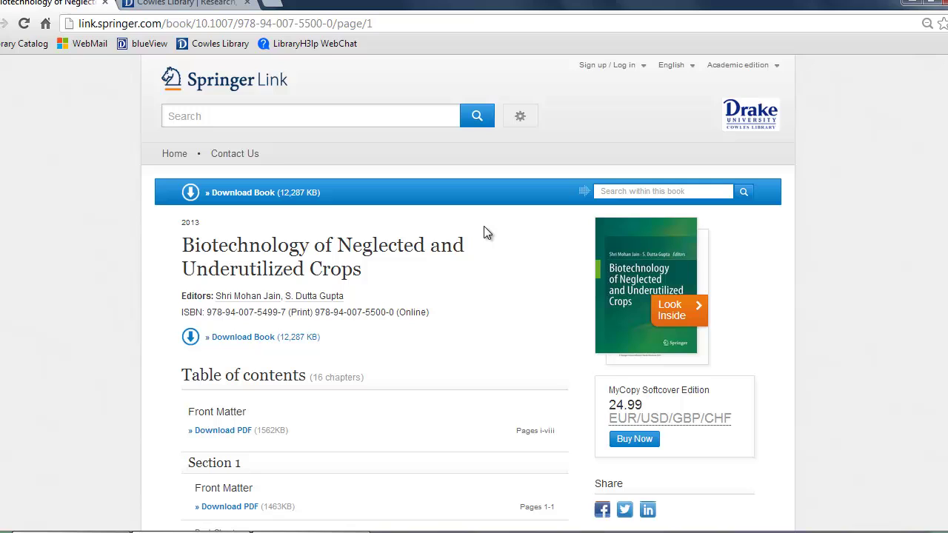
mouse_move(485, 249)
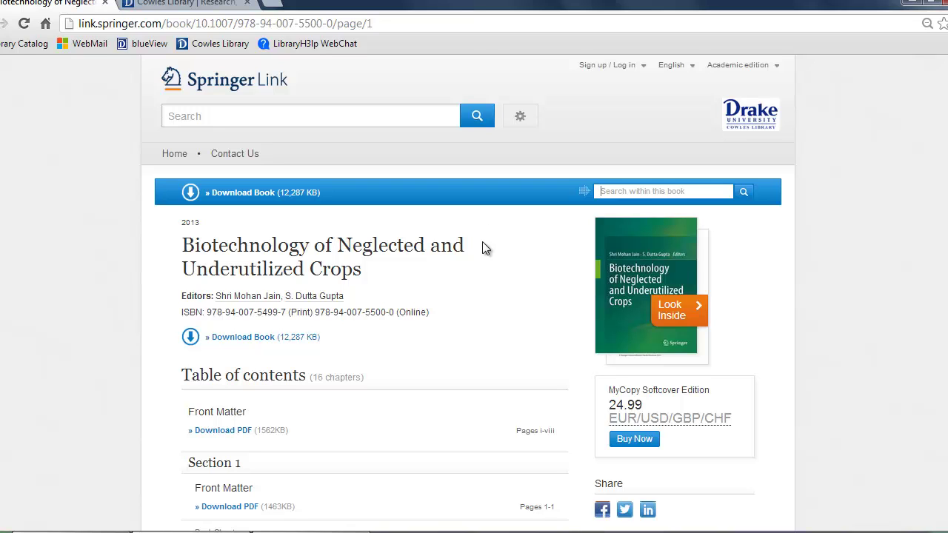
scroll(down, 3)
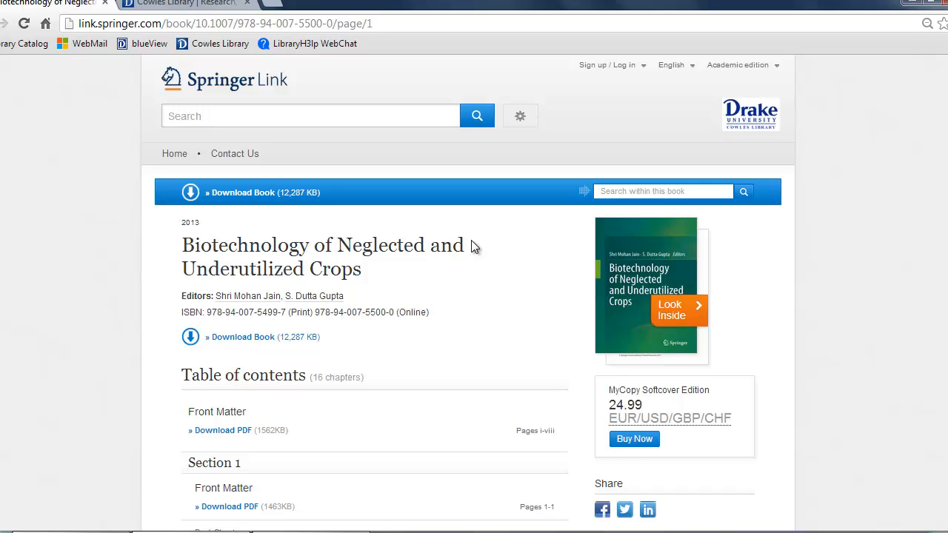
scroll(down, 3)
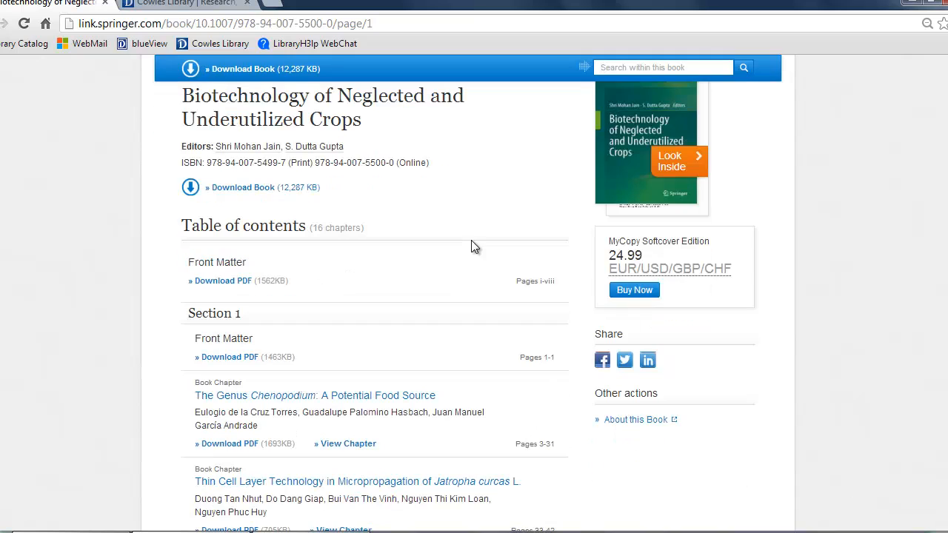
mouse_move(616, 292)
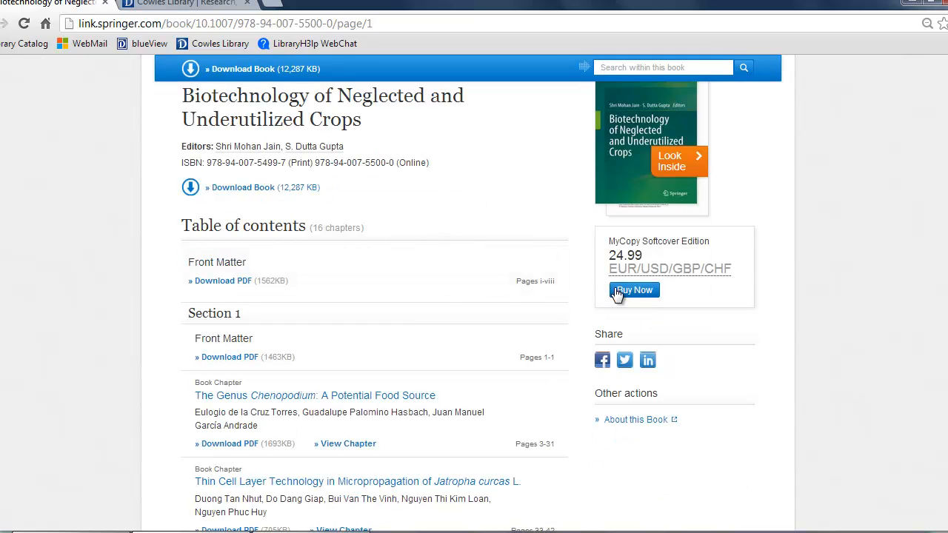
Buy the MyCopy softcover edition for $24.99 and proceed to checkout
click(634, 289)
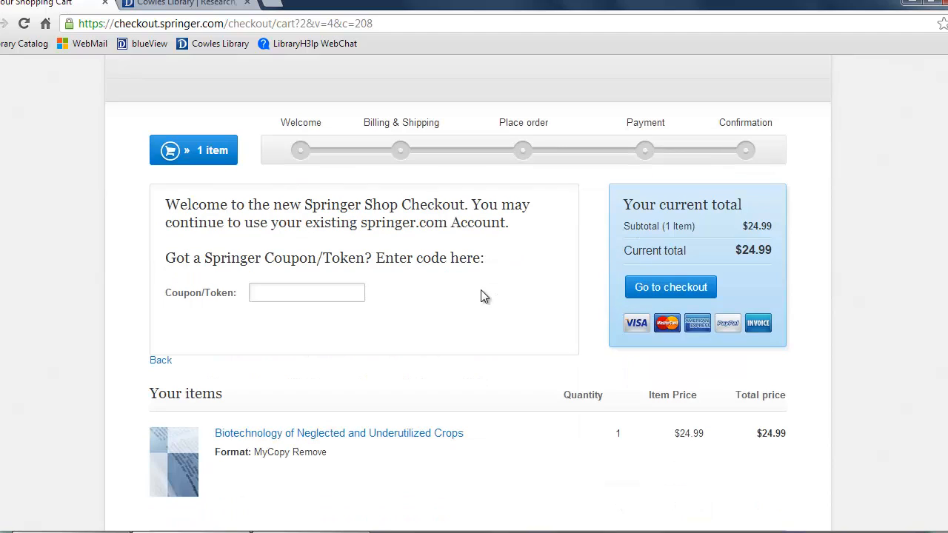
mouse_move(633, 290)
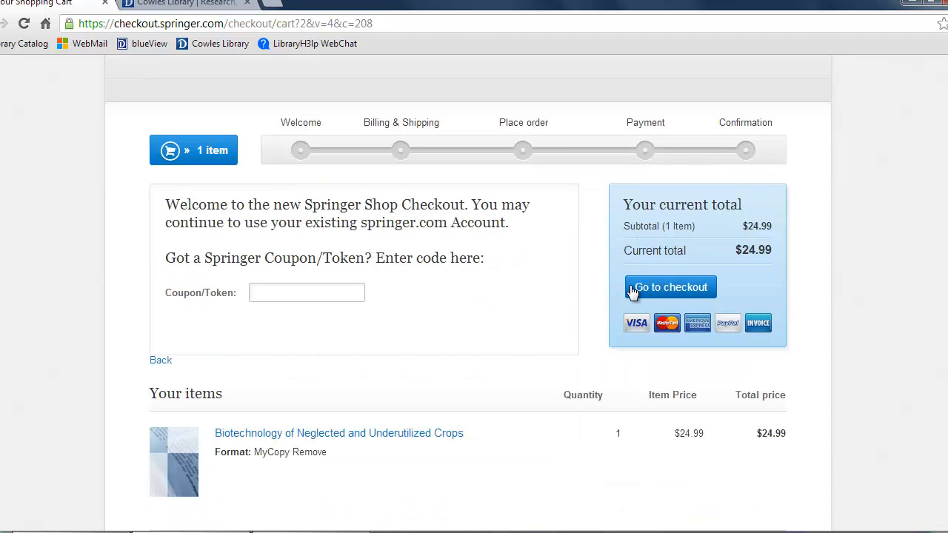
click(670, 287)
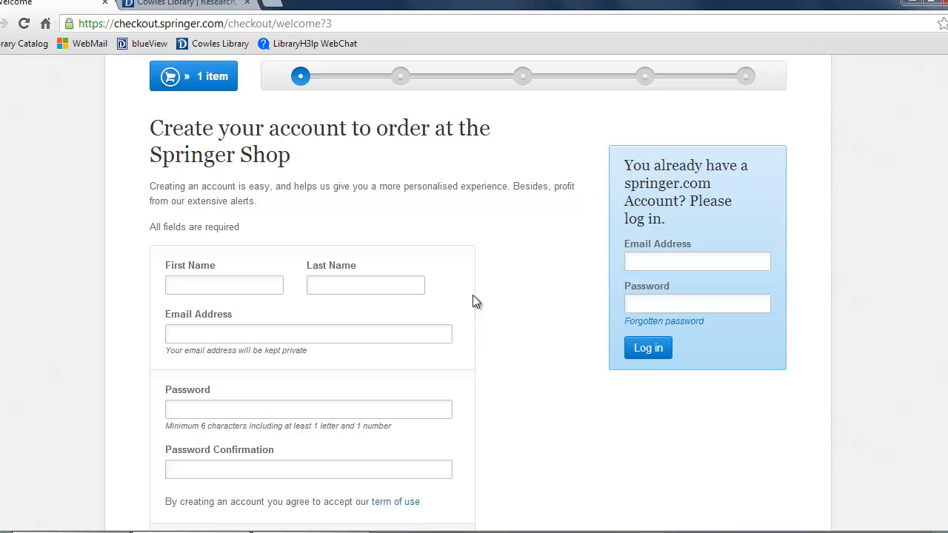
mouse_move(489, 325)
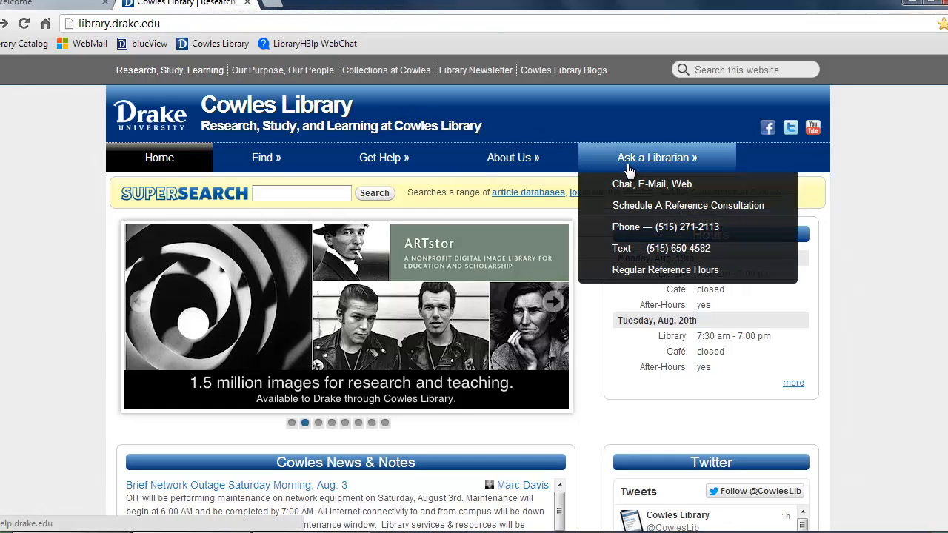
Open the Cowles Library Ask a Librarian help page with chat, text, phone and email options
click(650, 183)
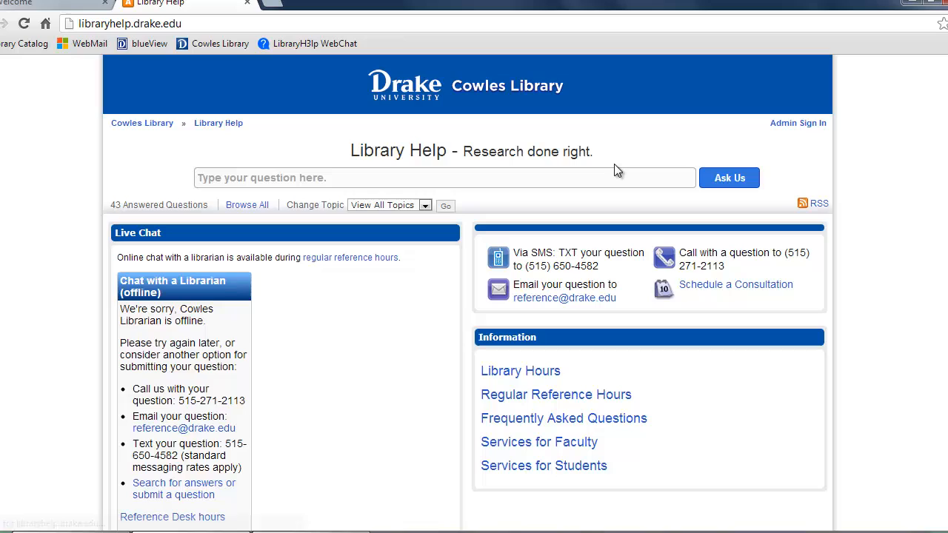